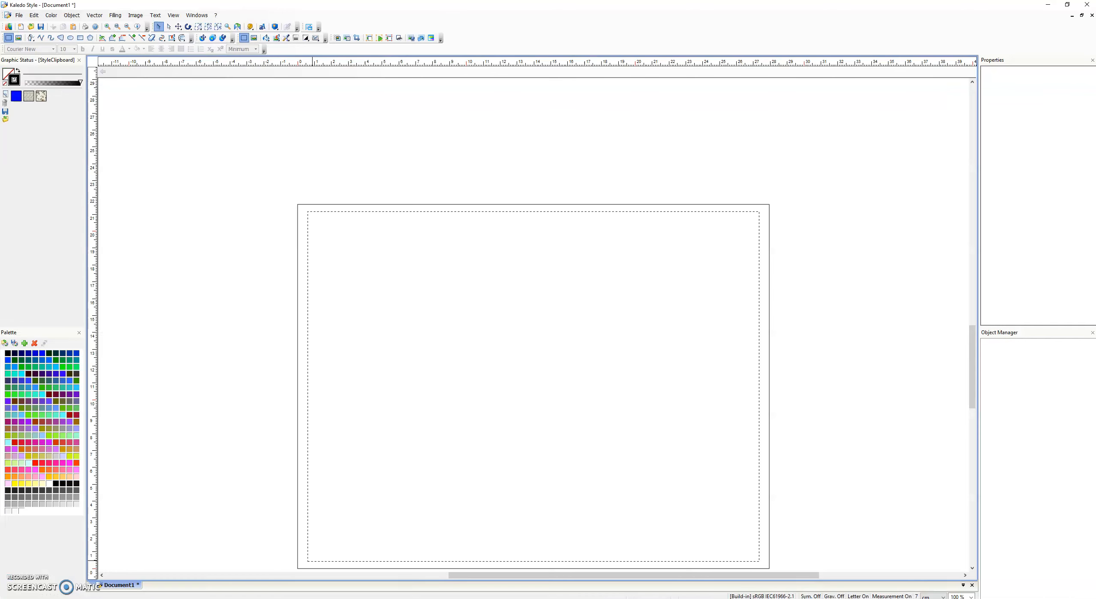
mouse_move(380, 229)
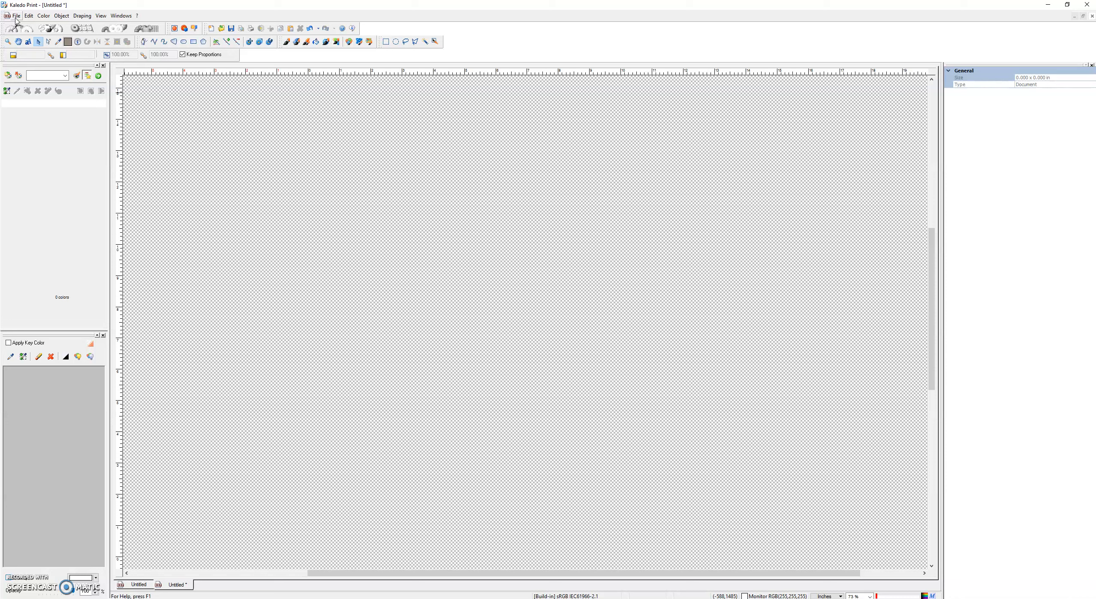
Insert the red-pop-art-mouth JPG from the Desktop into the untitled document
left_click(16, 16)
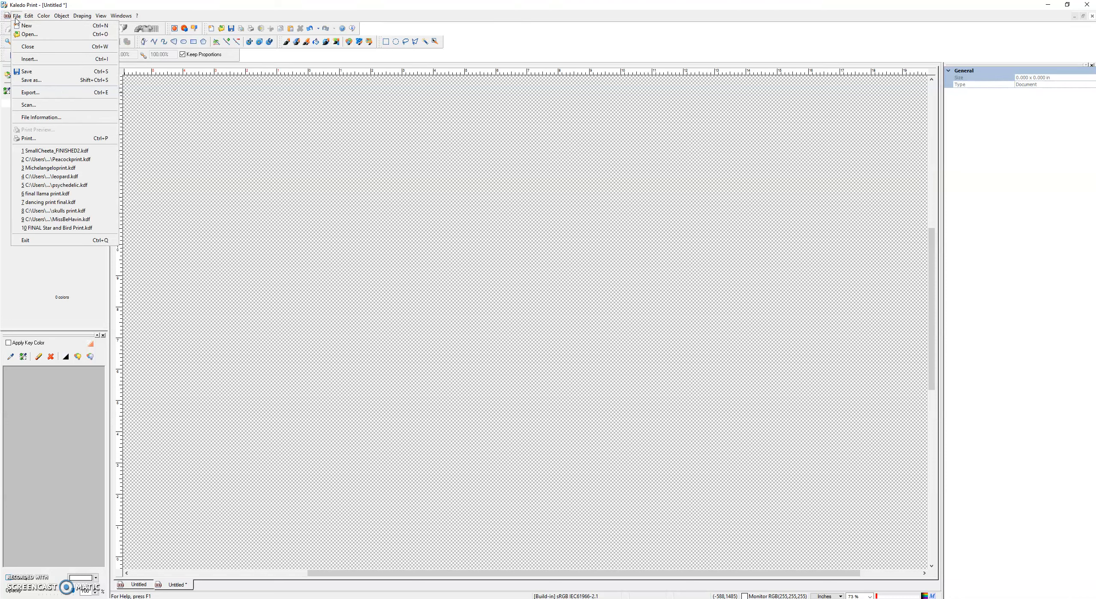
mouse_move(29, 59)
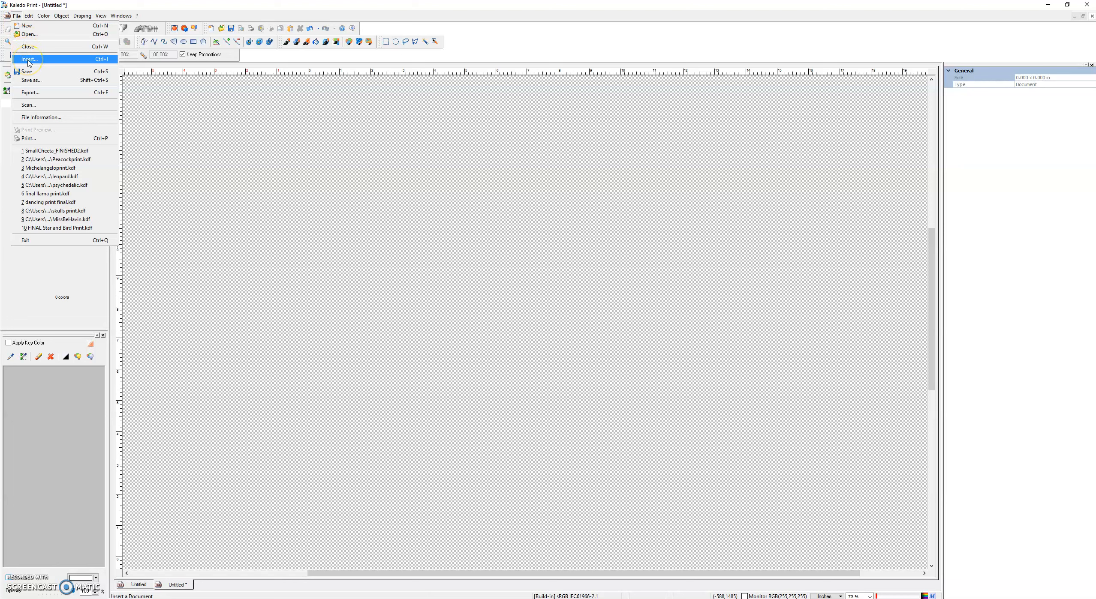
left_click(29, 58)
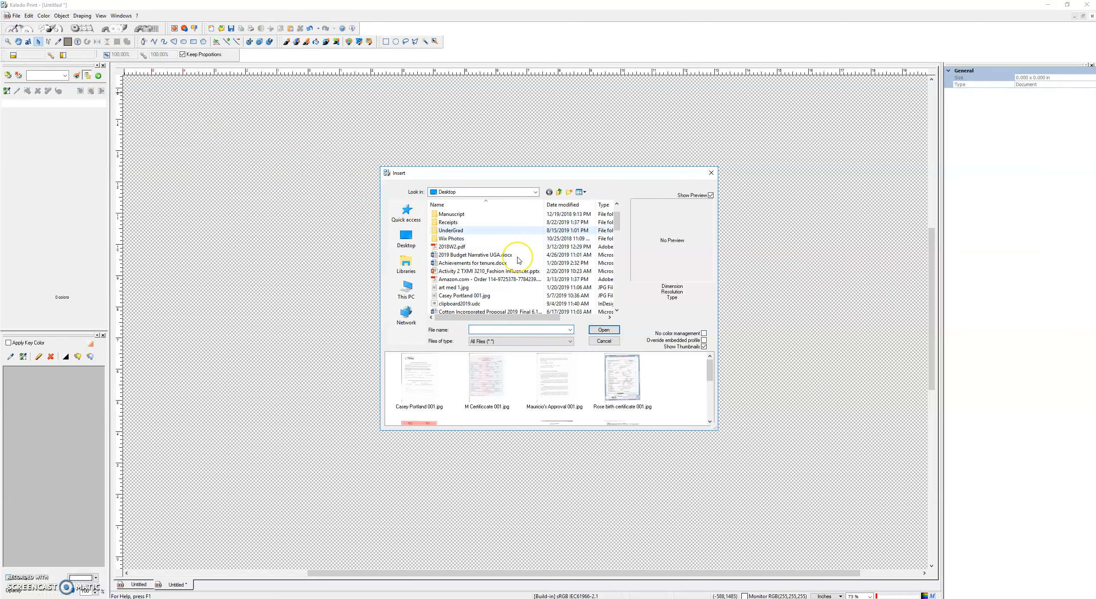
left_click(405, 238)
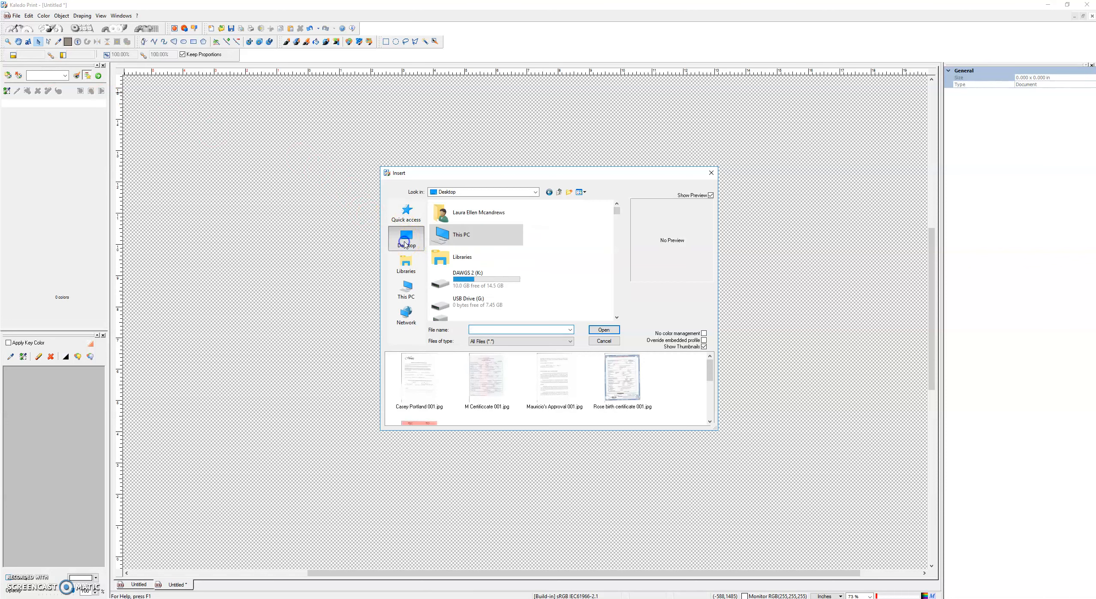
left_click(406, 238)
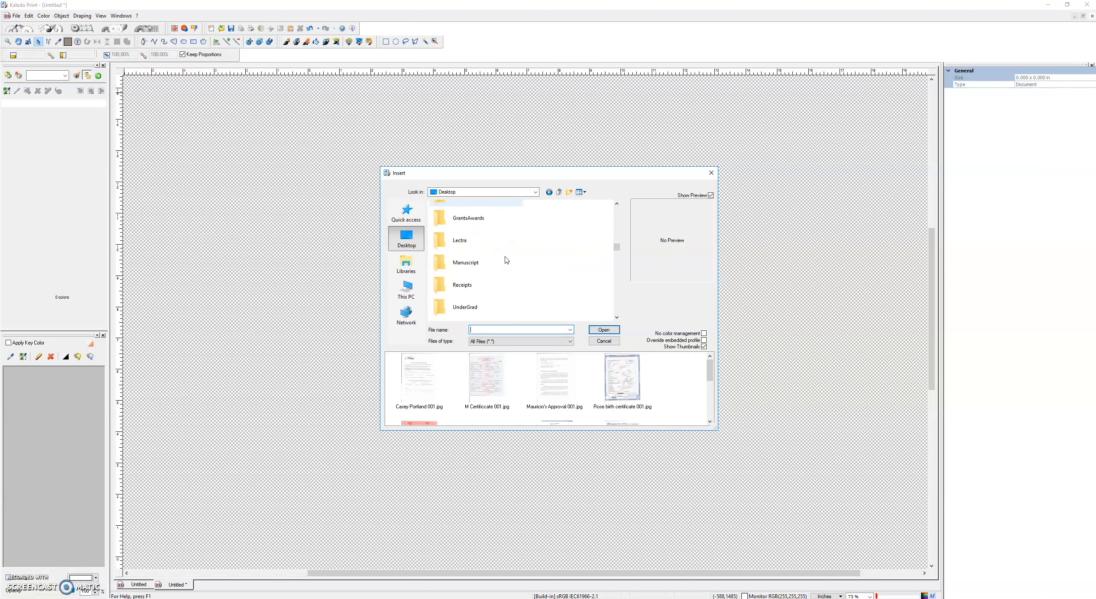
scroll("down", 3)
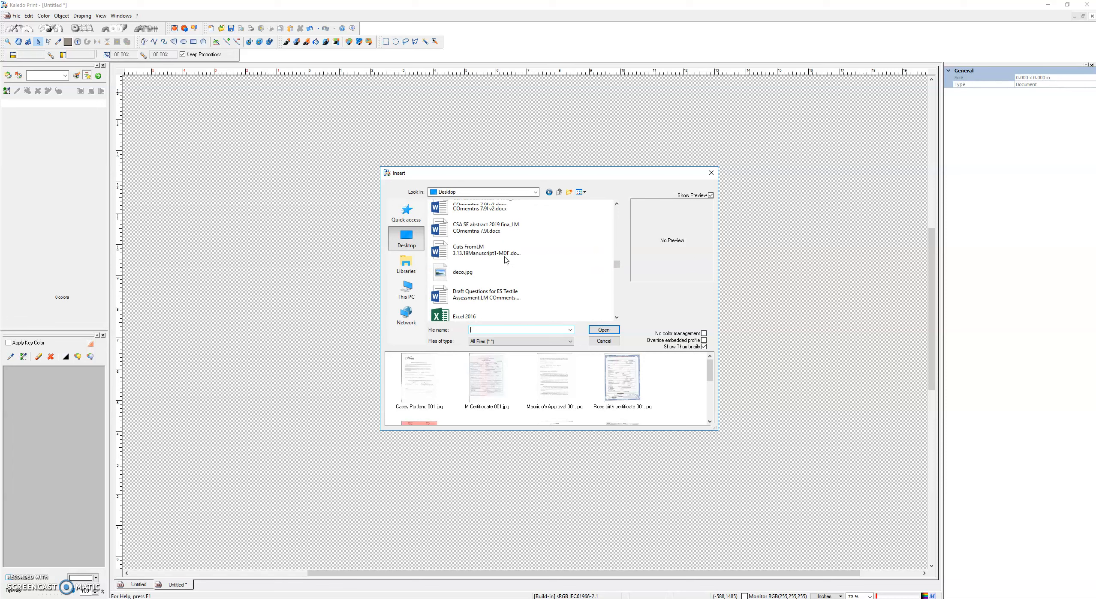
scroll("down", 3)
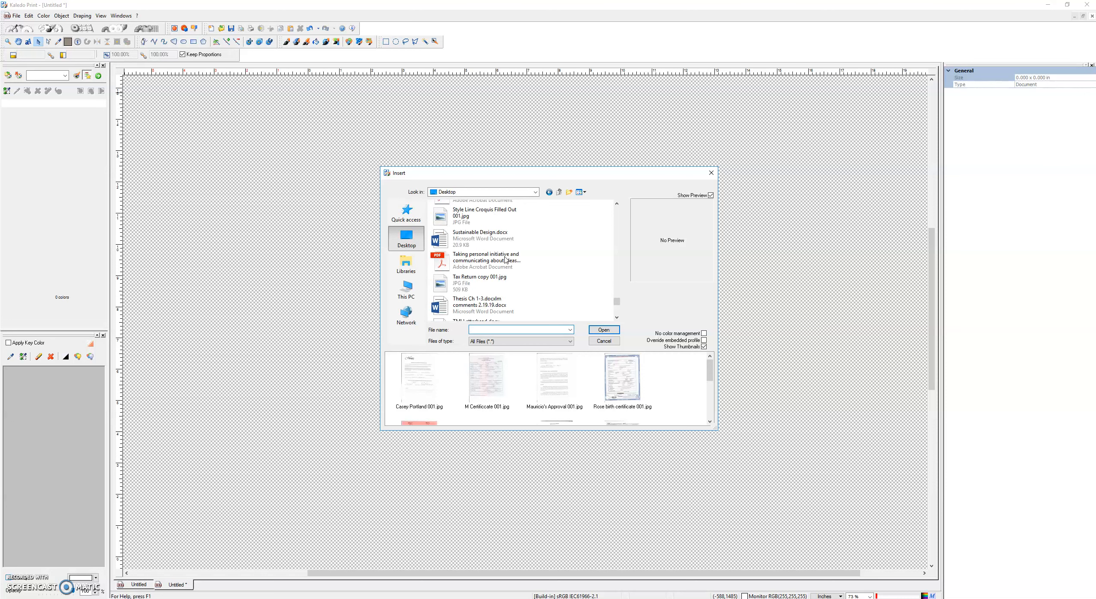
scroll("down", 3)
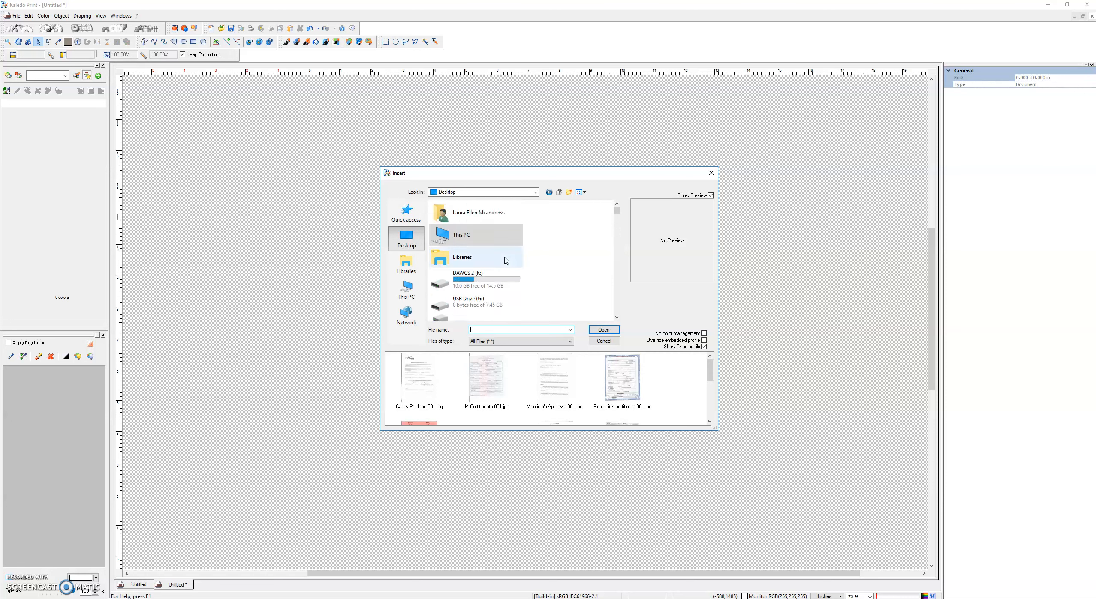
scroll("down", 3)
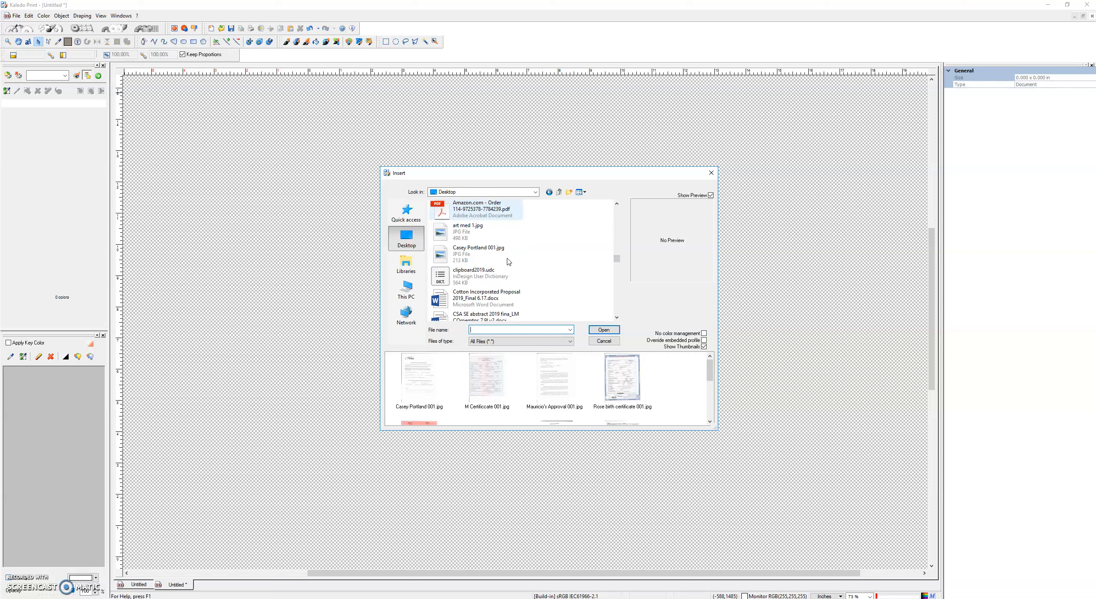
mouse_move(507, 262)
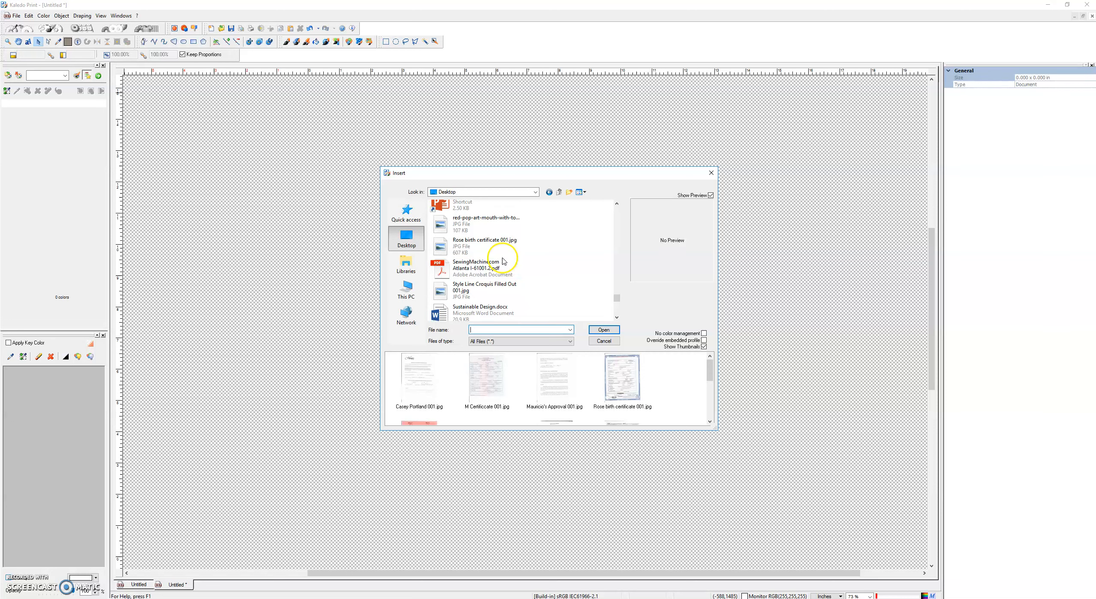
left_click(604, 330)
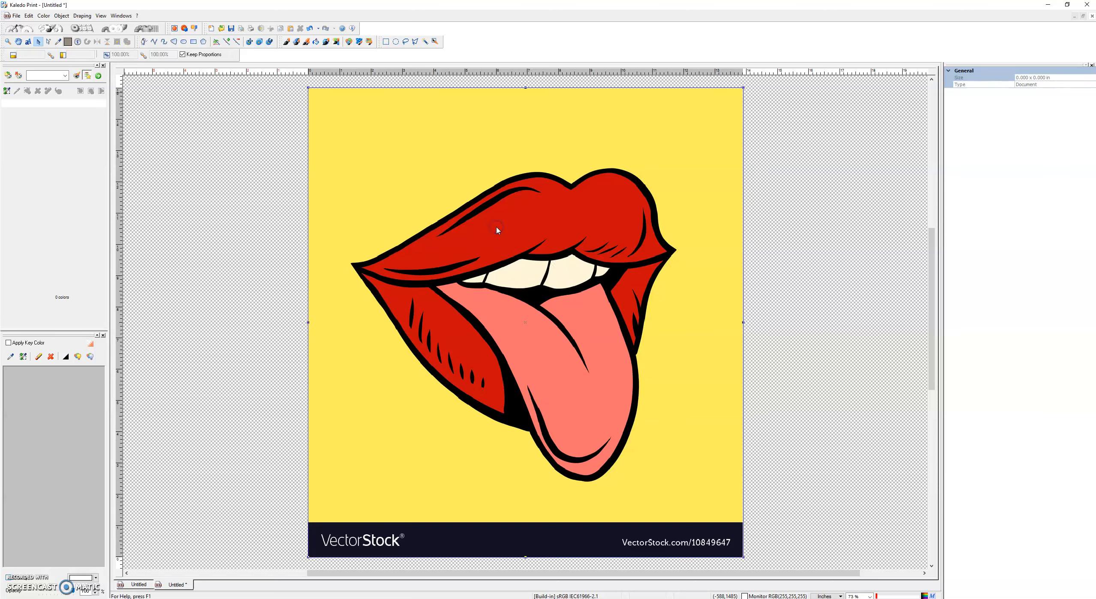
Select the placed lips image to show its size, scale and resolution
left_click(496, 227)
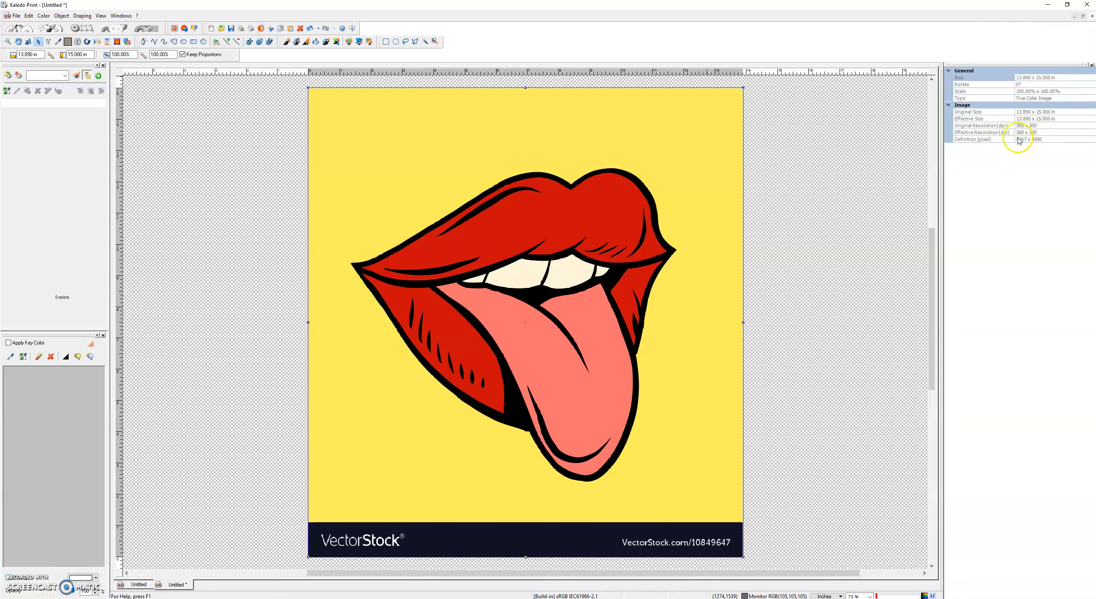
mouse_move(473, 298)
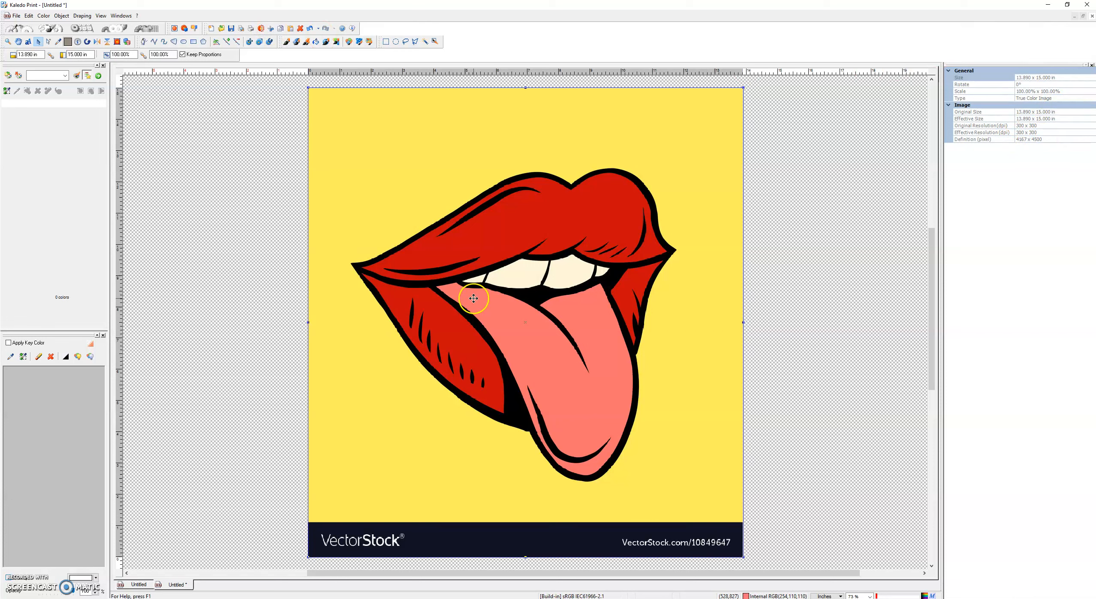
right_click(473, 299)
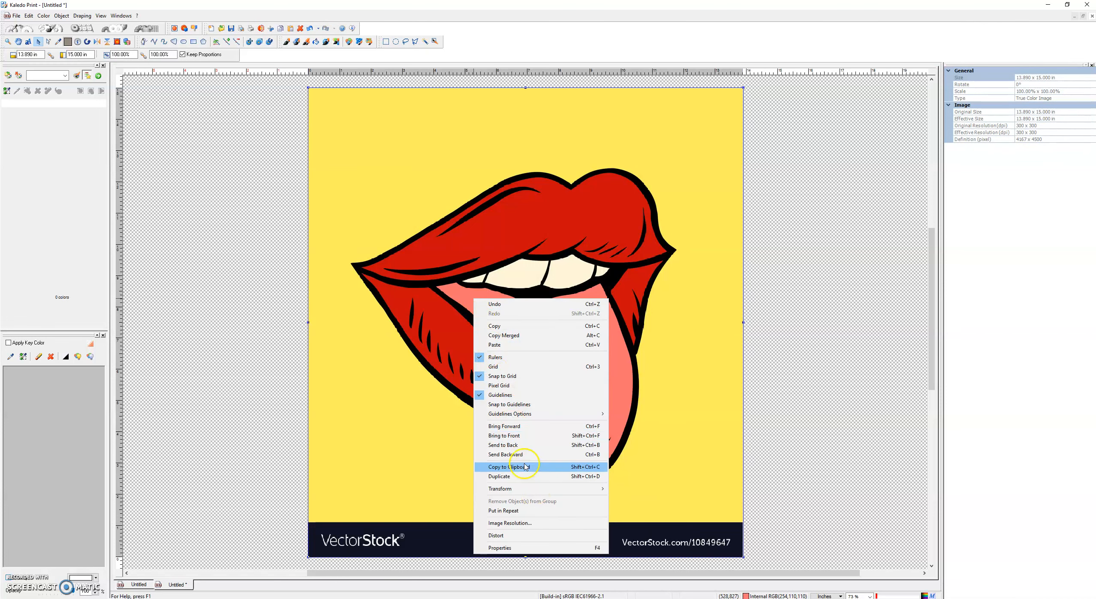
left_click(509, 522)
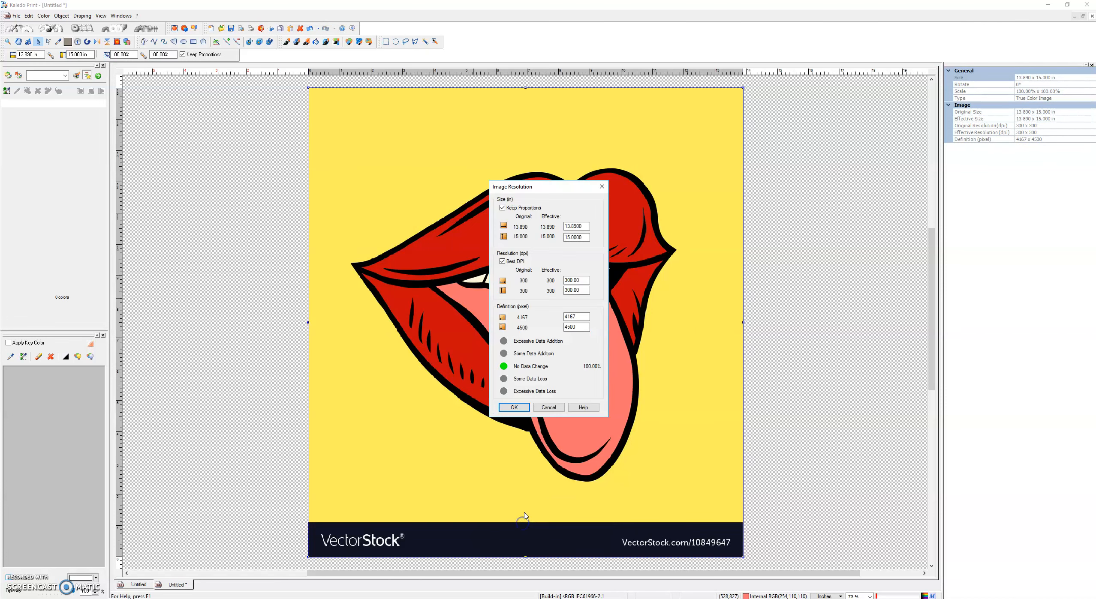
left_click(576, 280)
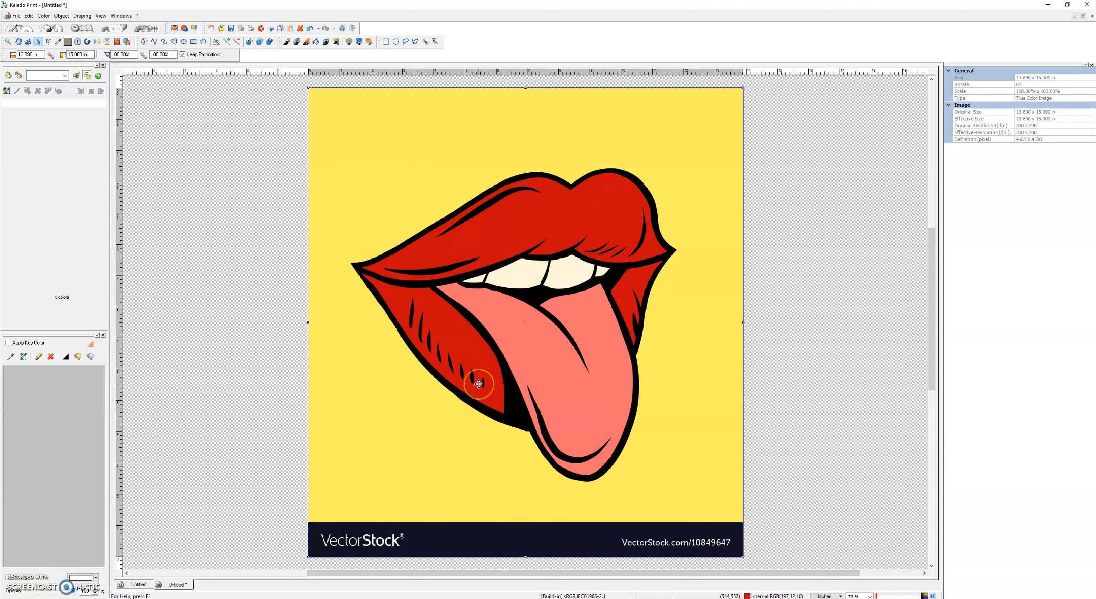
mouse_move(473, 377)
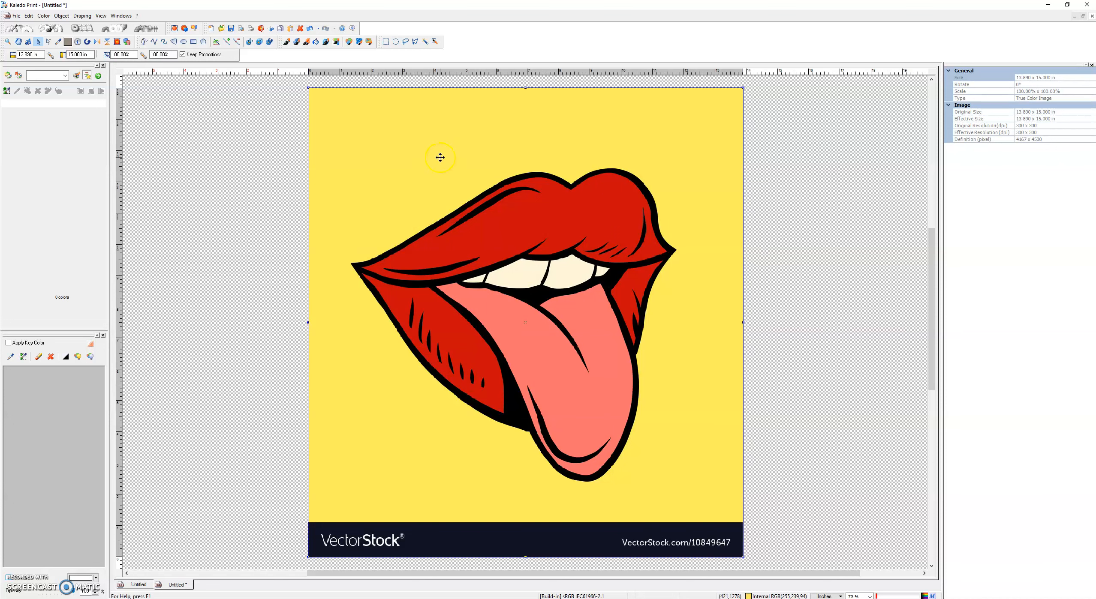
mouse_move(426, 42)
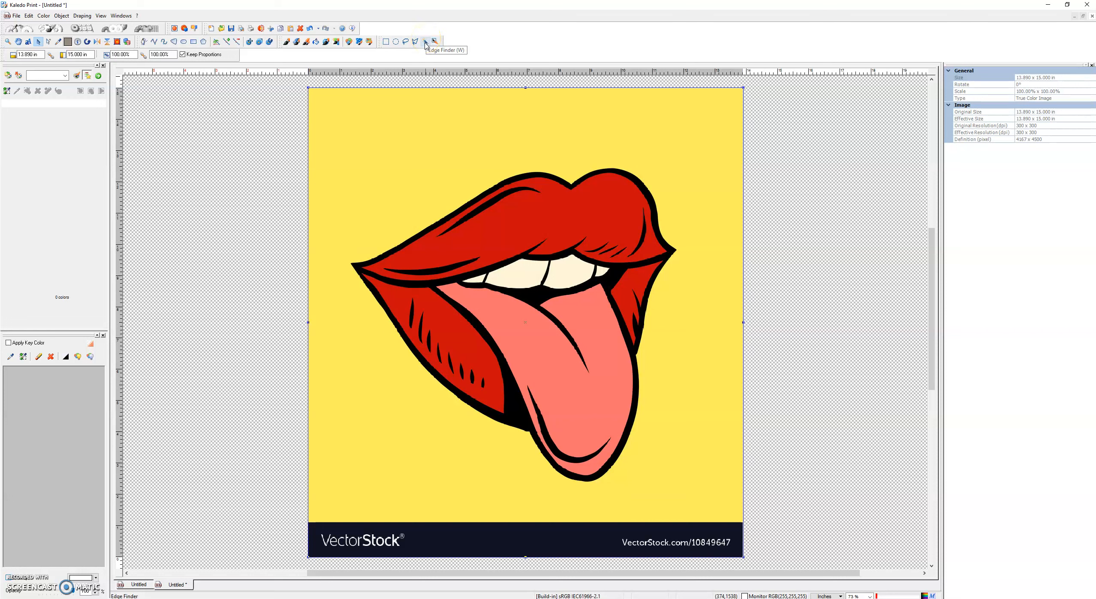
Cut away the yellow background around the lips with the Edge Finder tool
left_click(424, 42)
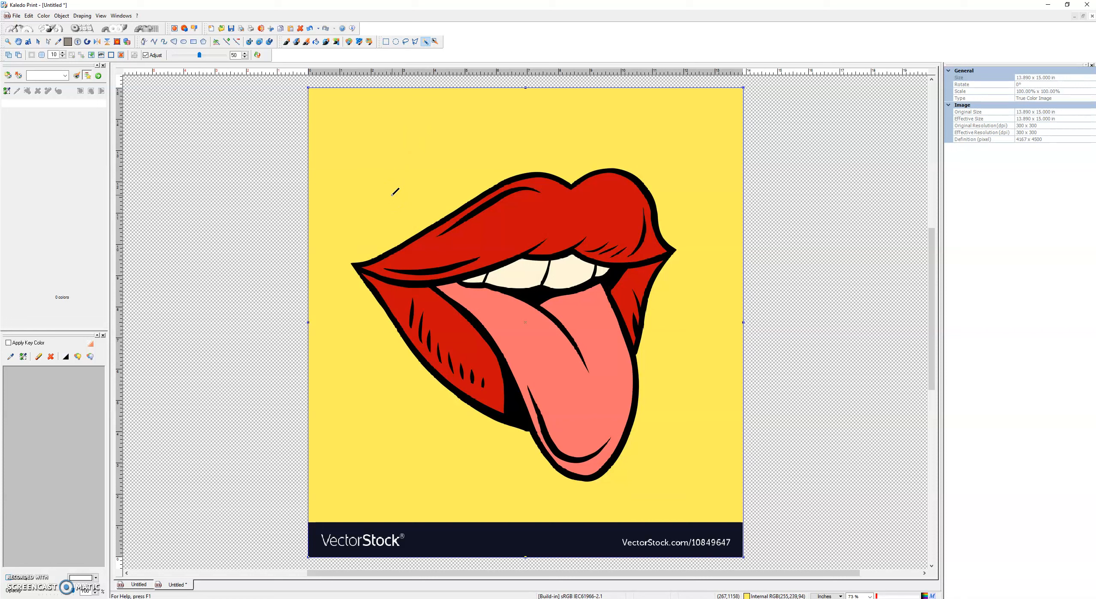
mouse_move(406, 174)
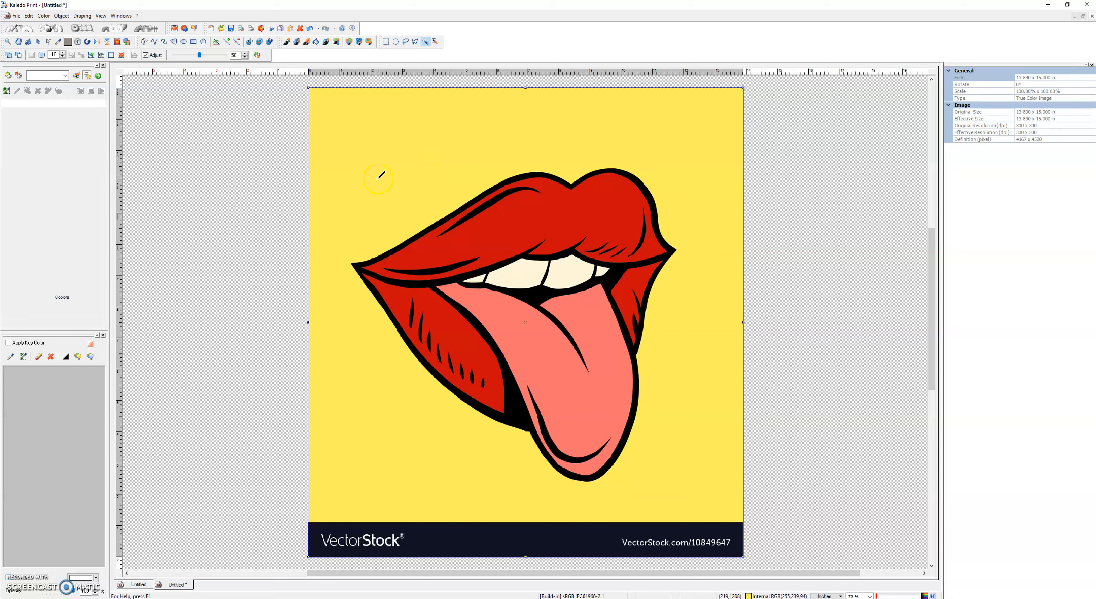
mouse_move(695, 453)
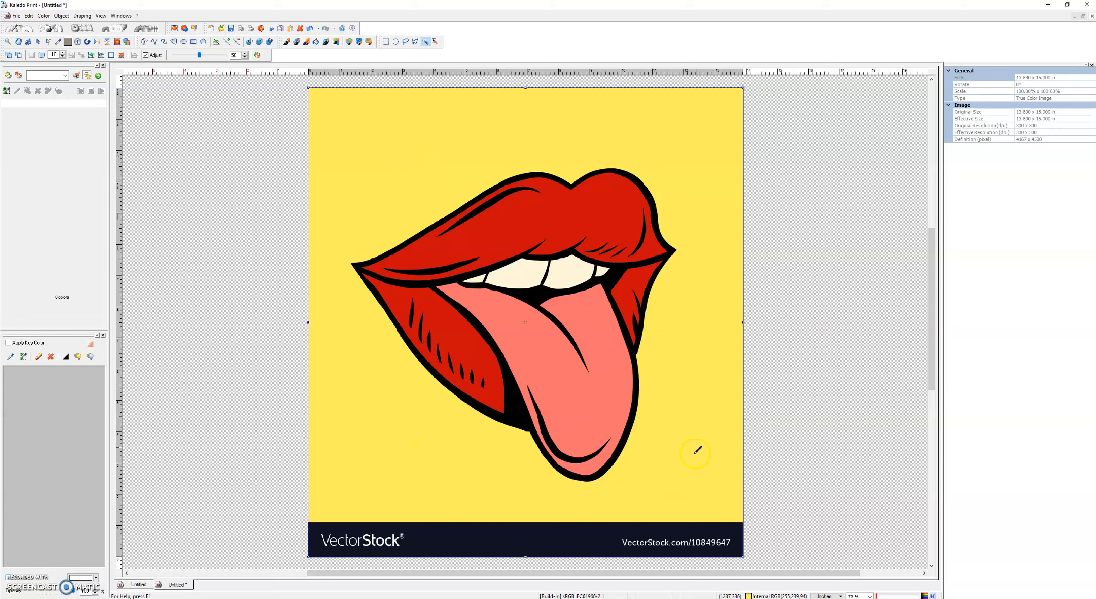
mouse_move(474, 505)
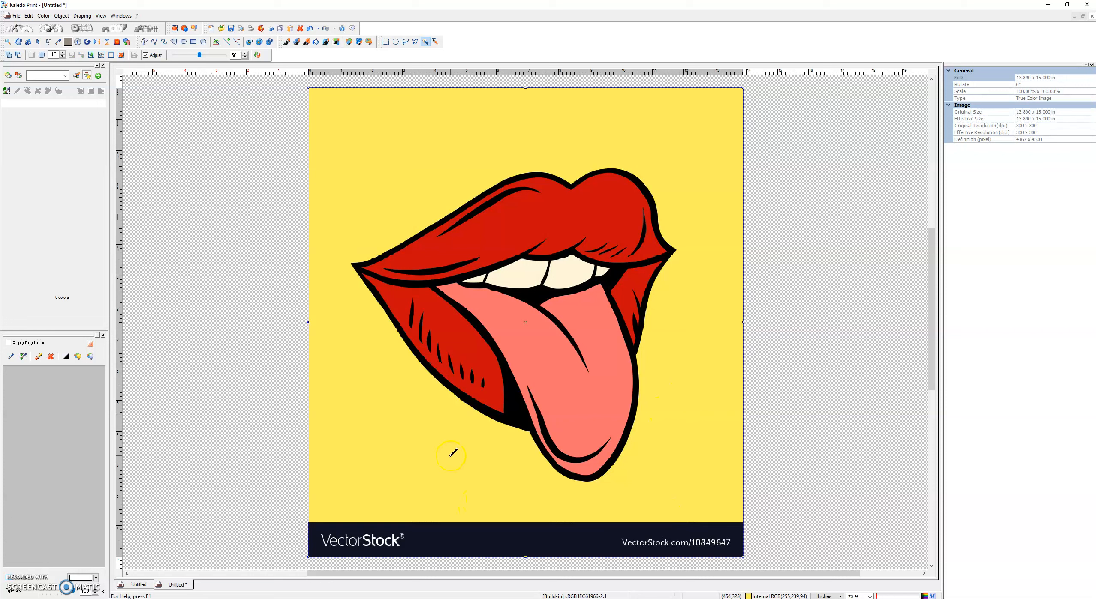
mouse_move(345, 358)
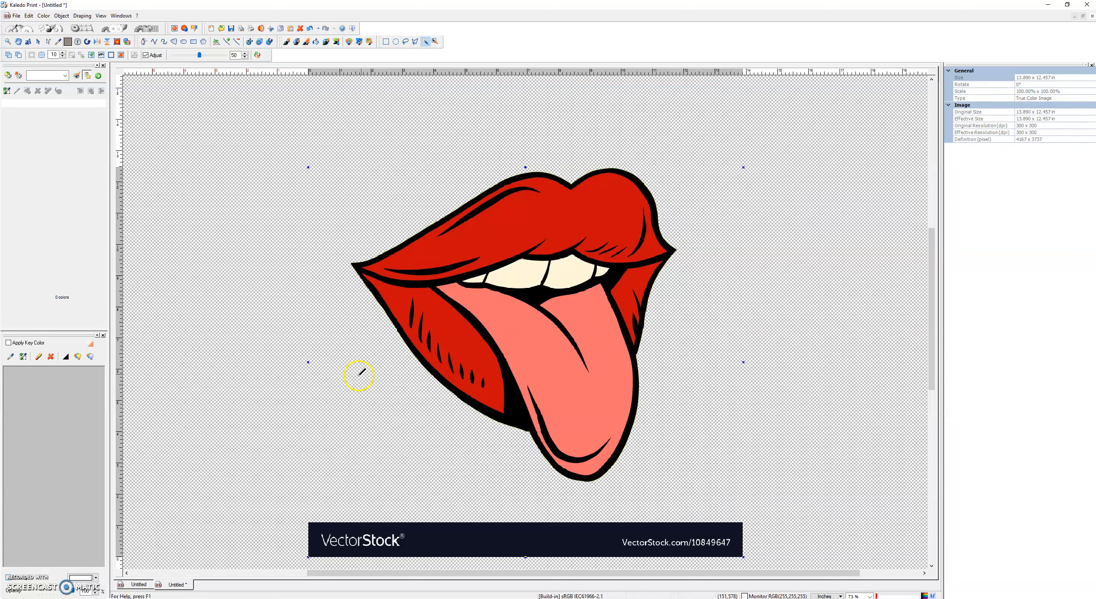
mouse_move(585, 542)
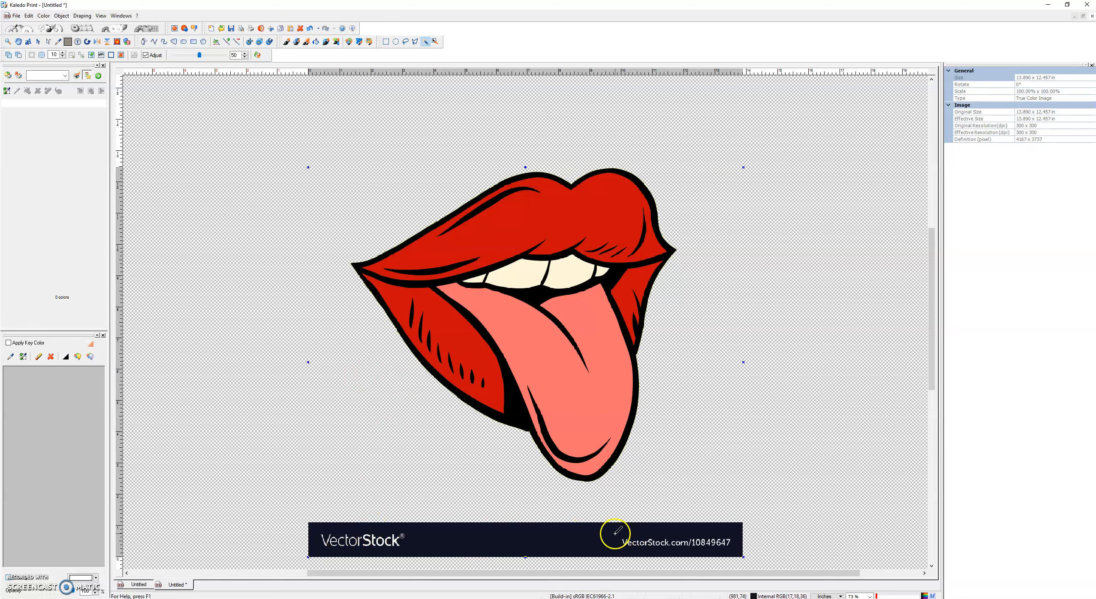
mouse_move(494, 534)
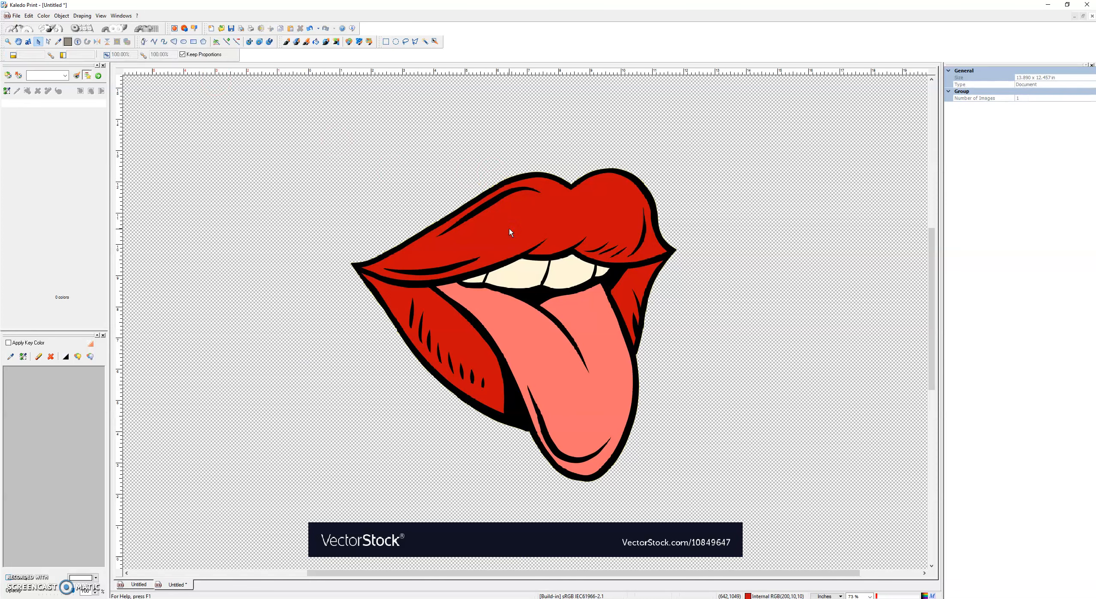
left_click(509, 230)
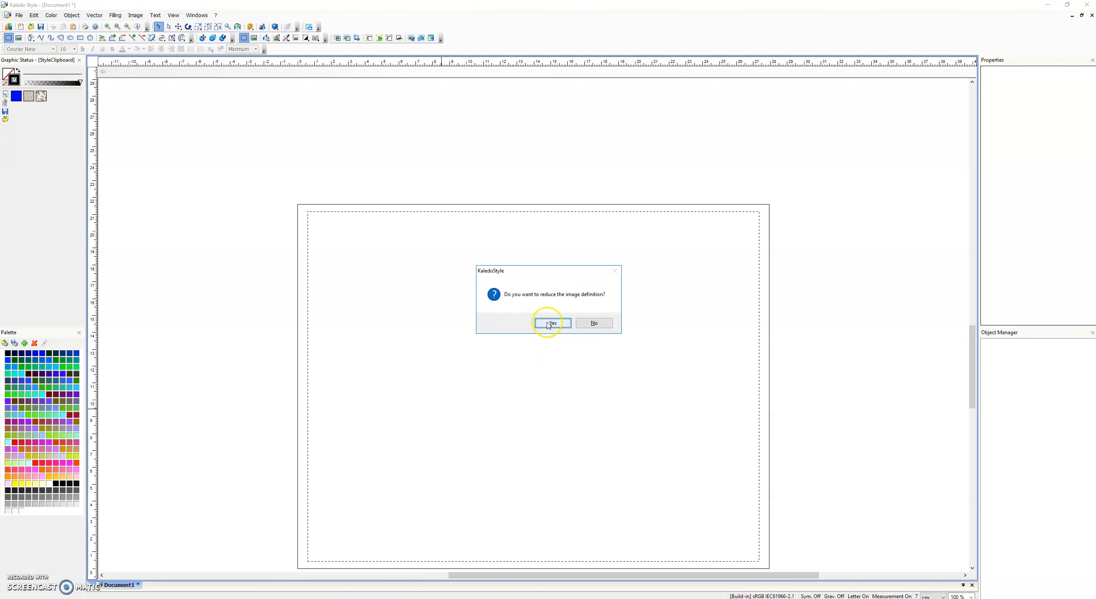
Accept reduced definition for the pasted lips and scale them into the upper left
left_click(551, 323)
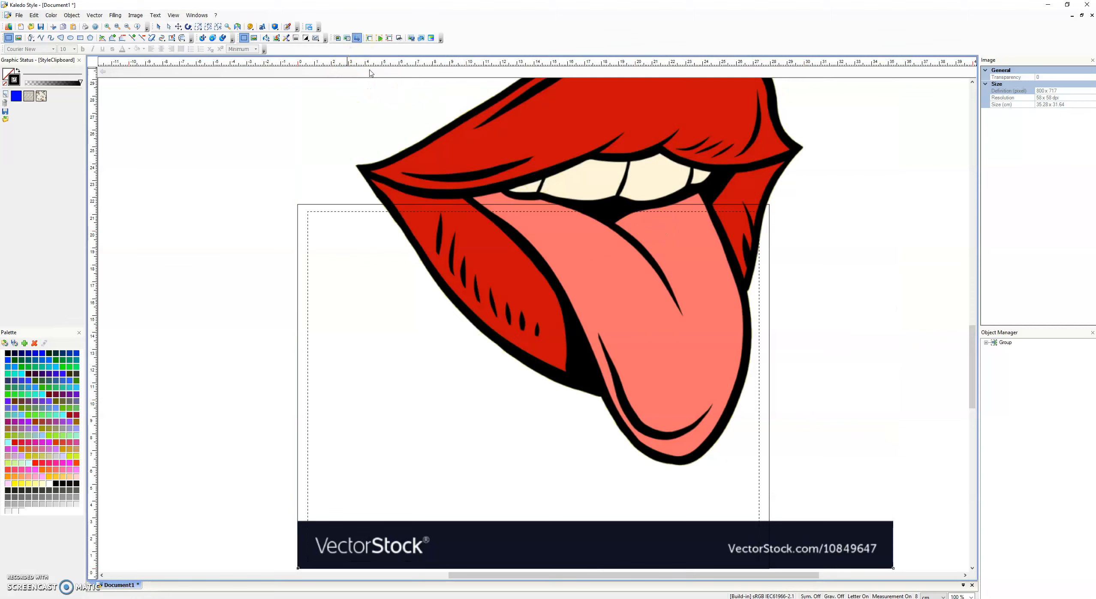
mouse_move(298, 569)
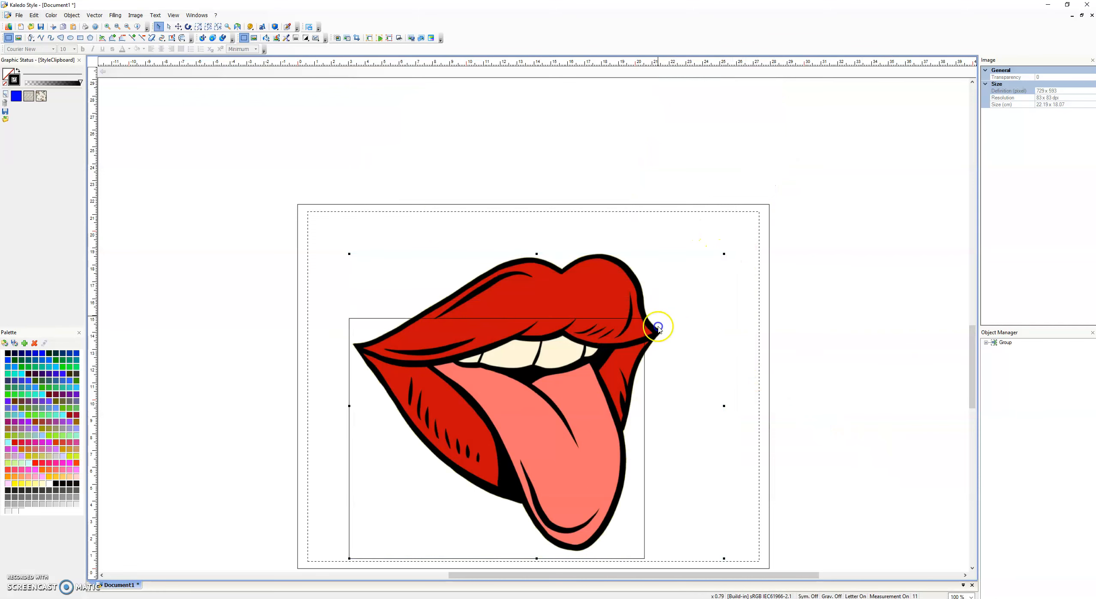
left_click_drag(657, 327, 460, 325)
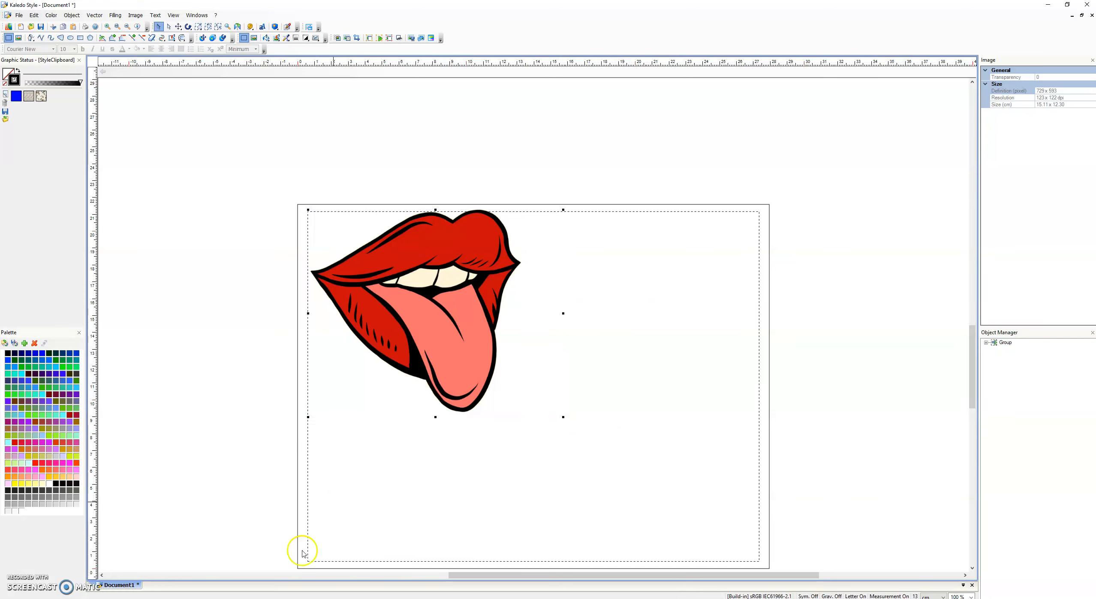
mouse_move(303, 552)
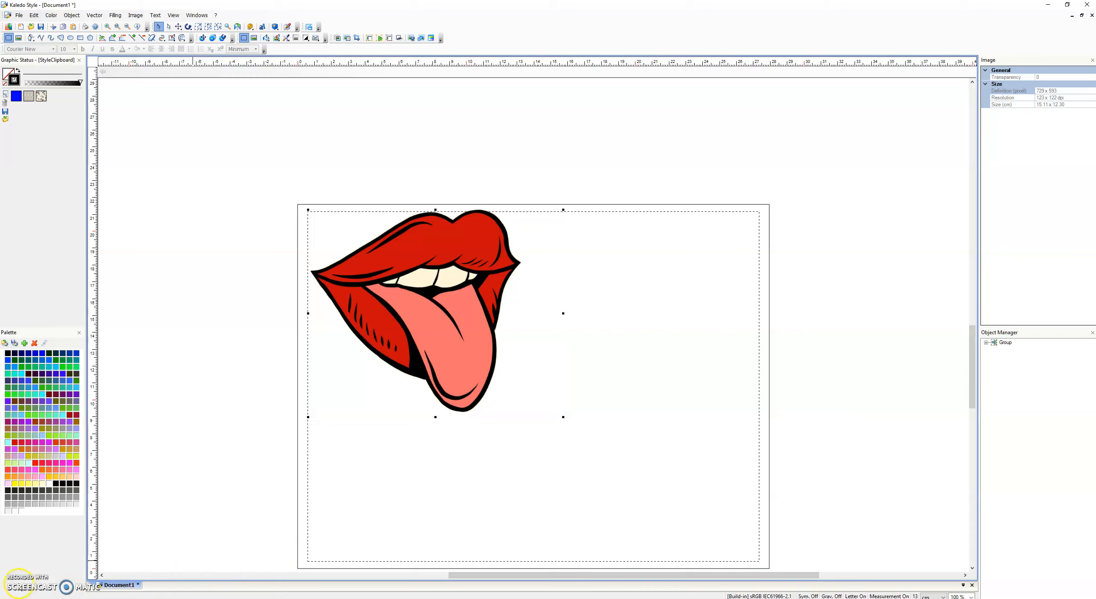